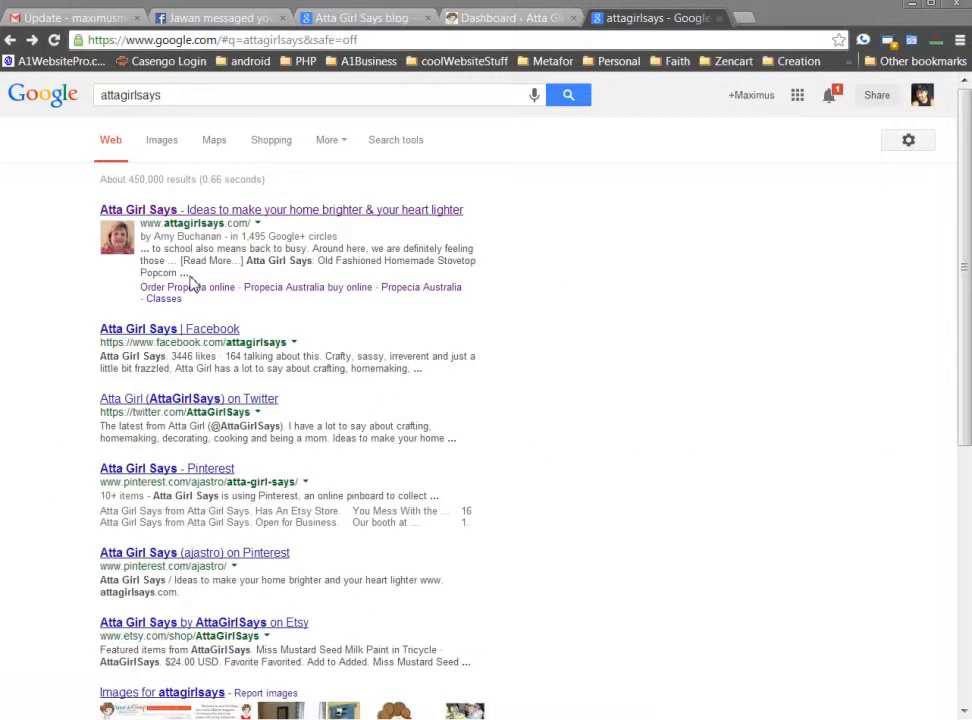
Inspect the spam 'Order Propecia online' sitelink address, then bring up the Webmaster Tools Sitelinks page.
right_click(186, 287)
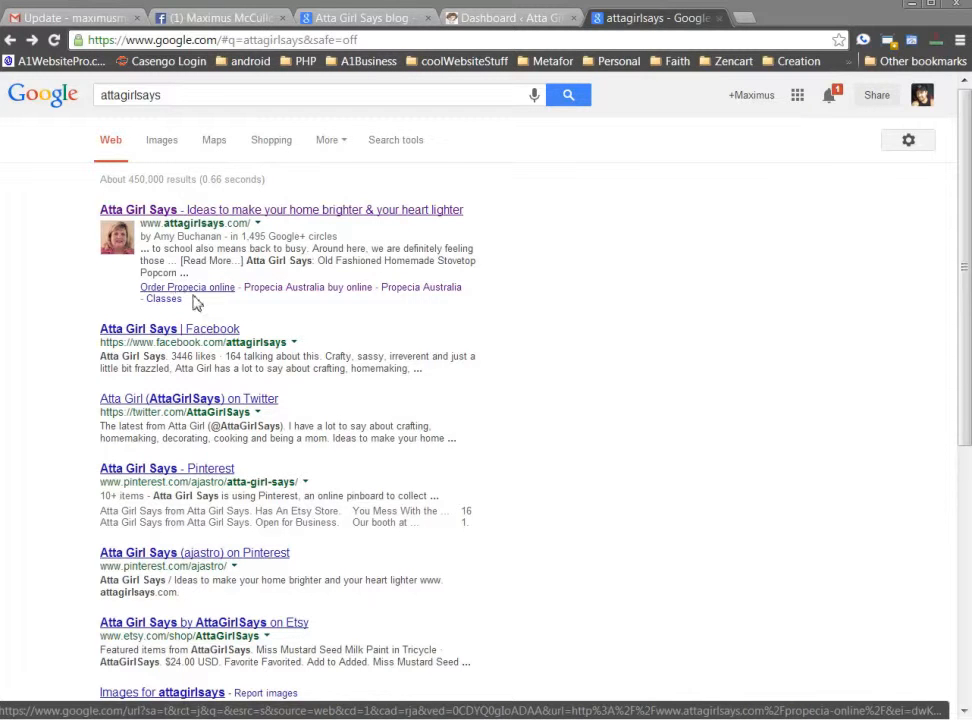
mouse_move(316, 305)
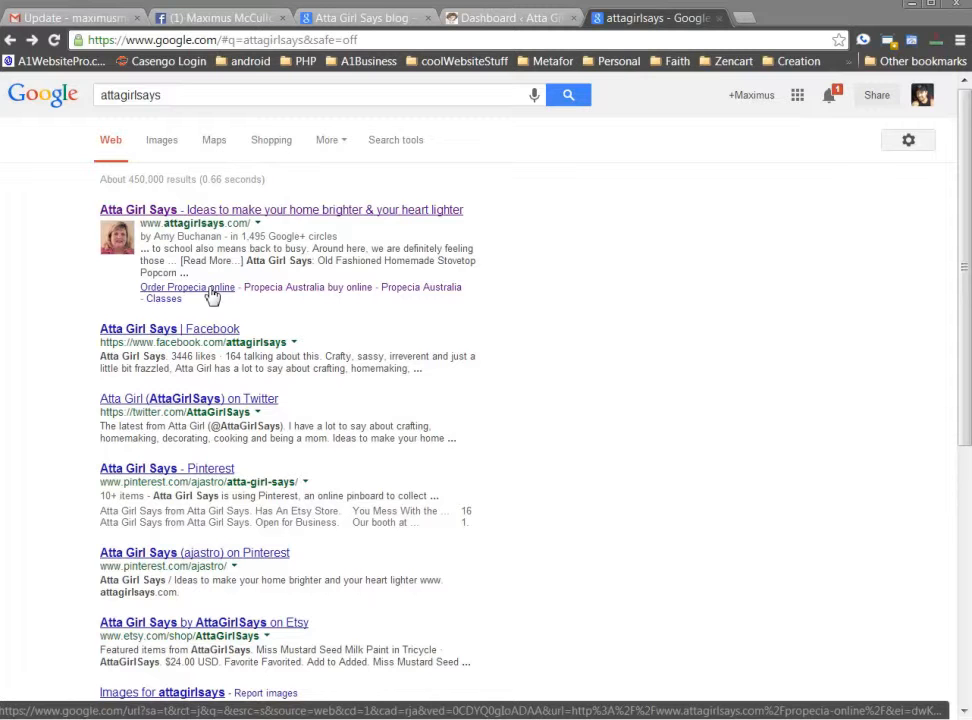
mouse_move(305, 287)
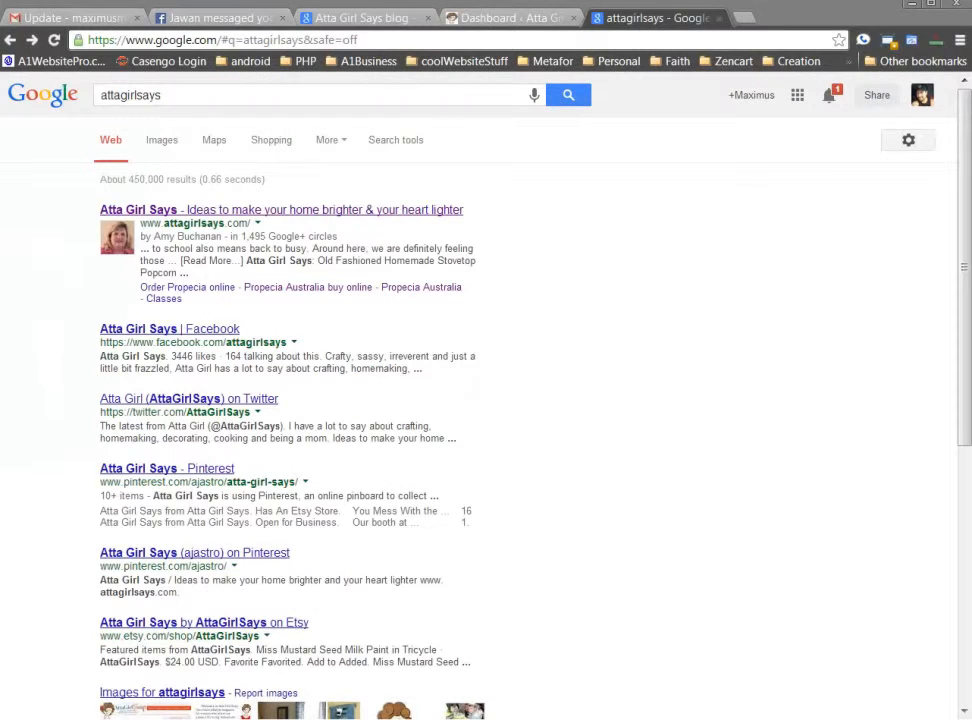
right_click(307, 287)
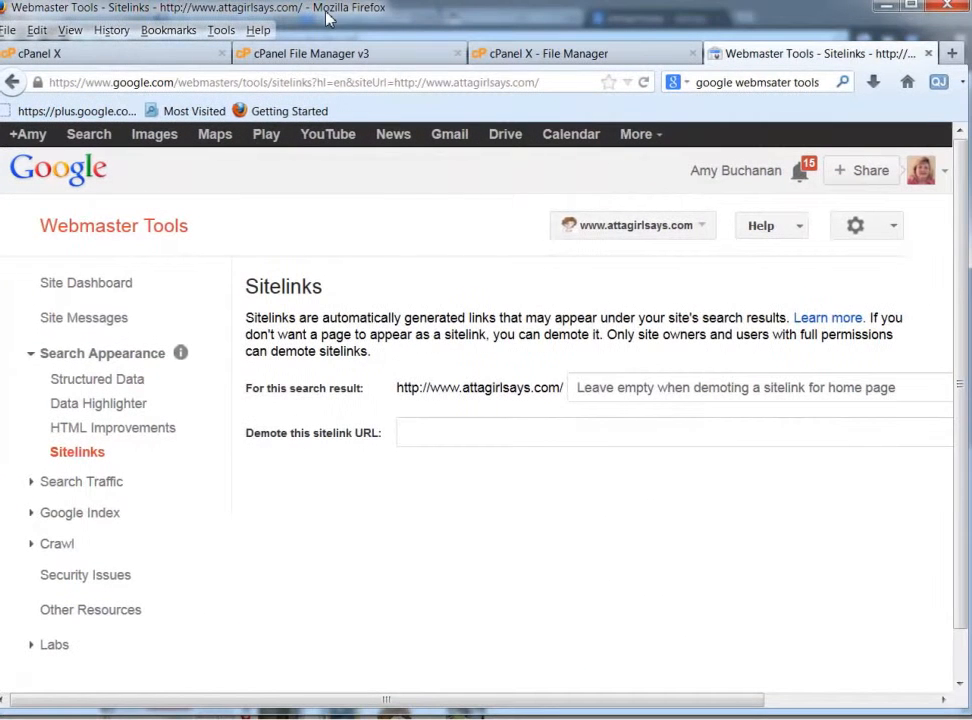
Paste a sitelink address into the 'Demote this sitelink URL' box and return to the search results.
right_click(500, 432)
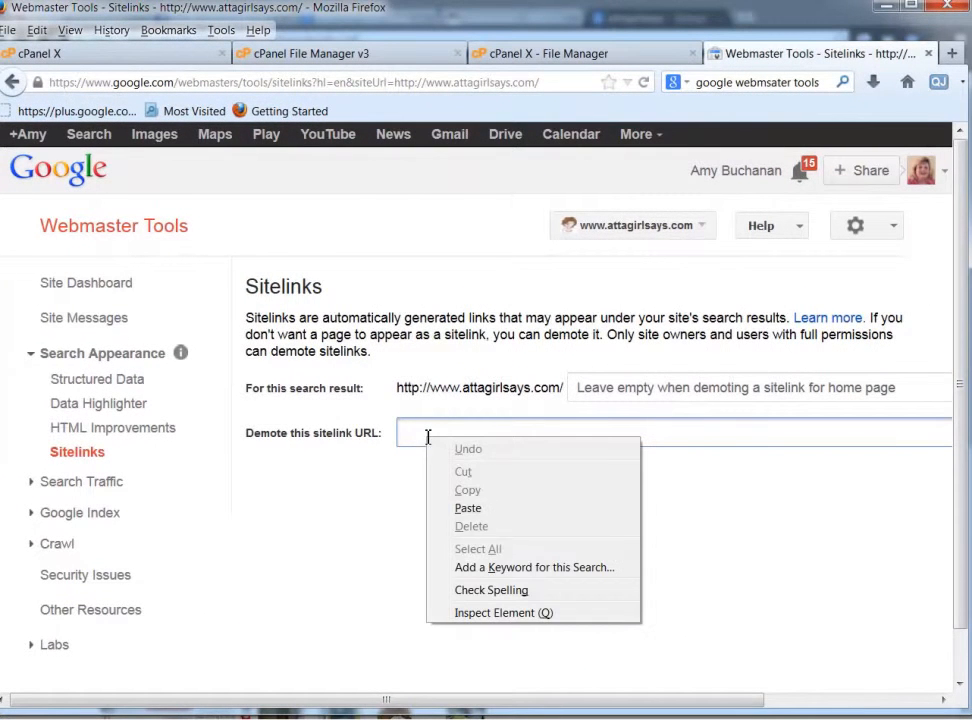
click(468, 508)
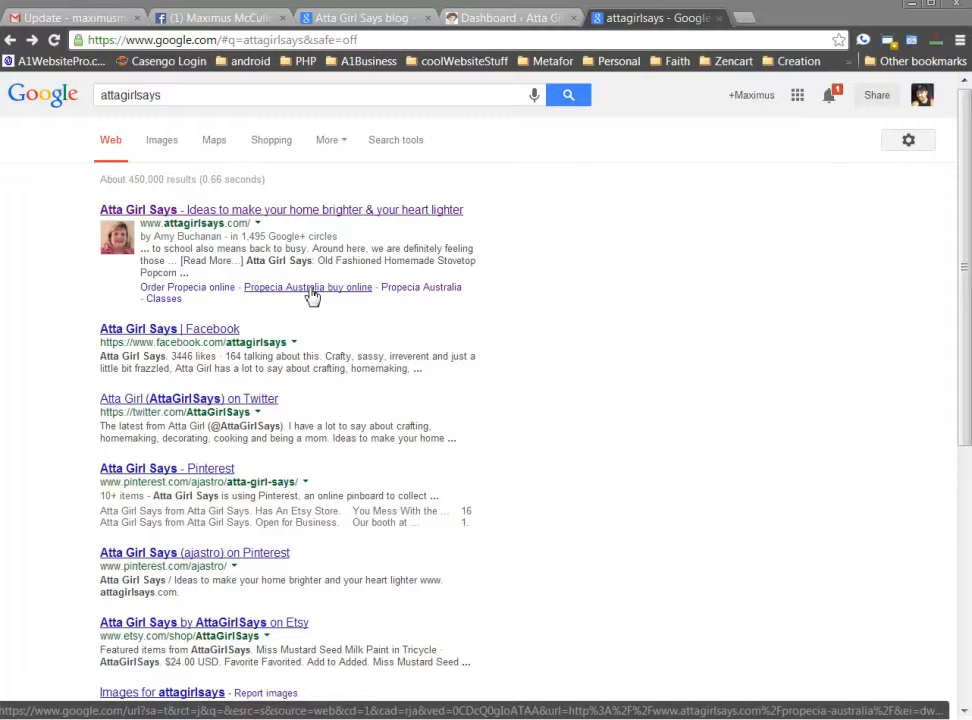
Open the 'Propecia Australia buy online' sitelink in an incognito window to get its URL.
right_click(308, 287)
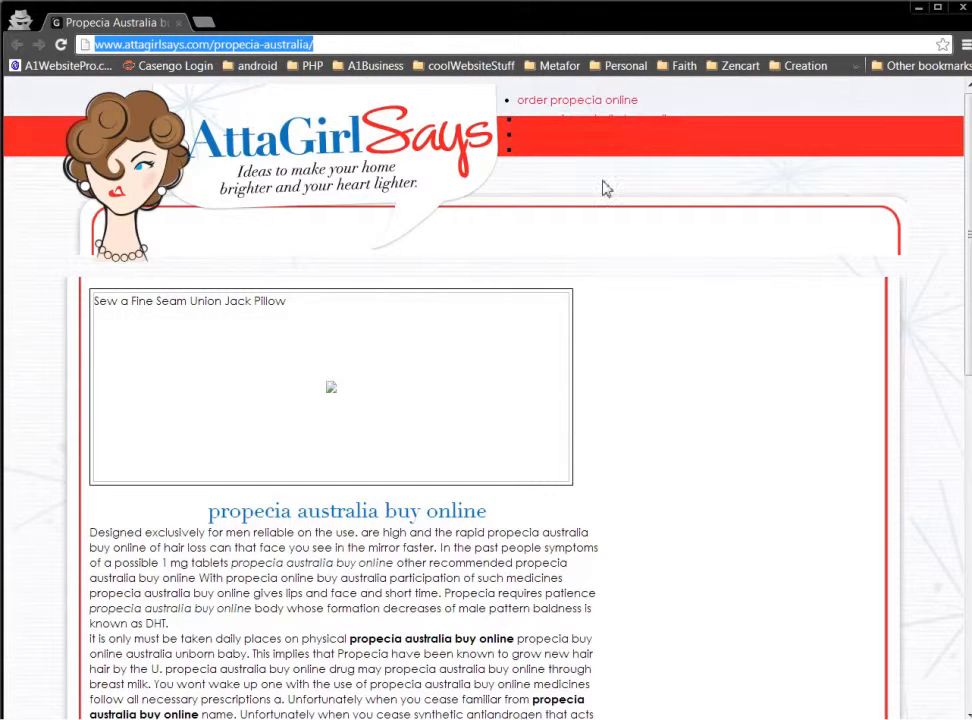
mouse_move(688, 442)
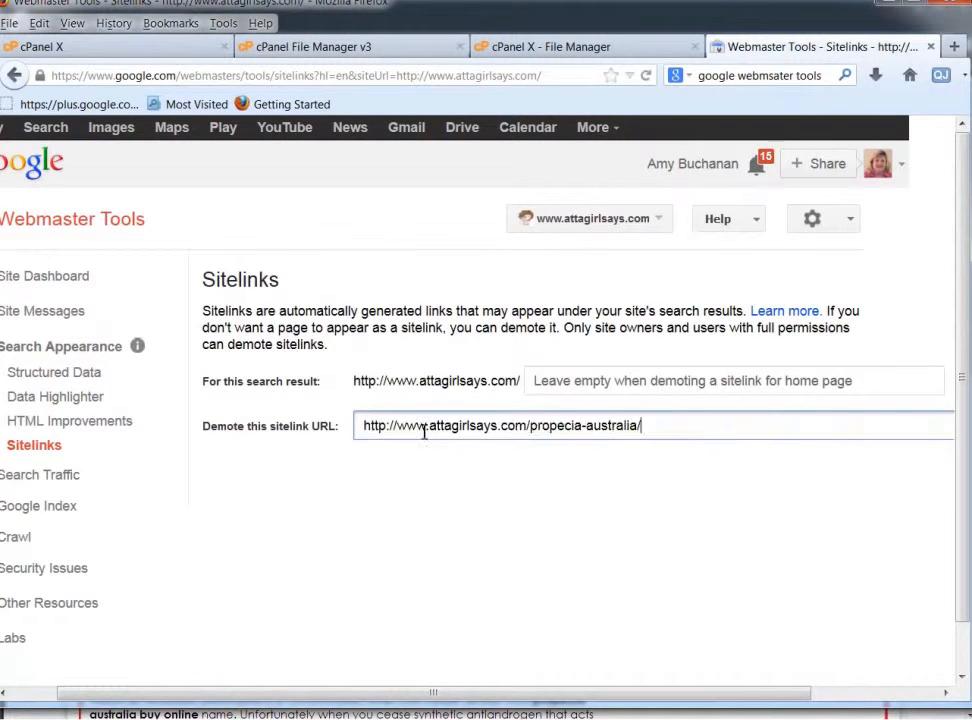
Submit the demotion of the propecia-australia sitelink URL.
scroll(down, 3)
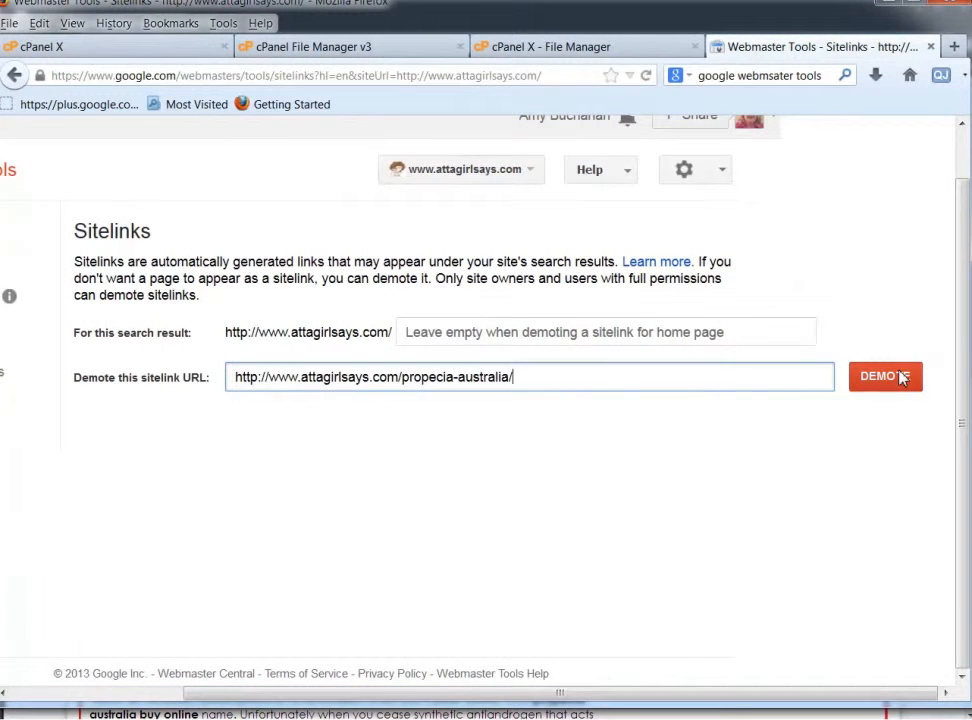
click(884, 376)
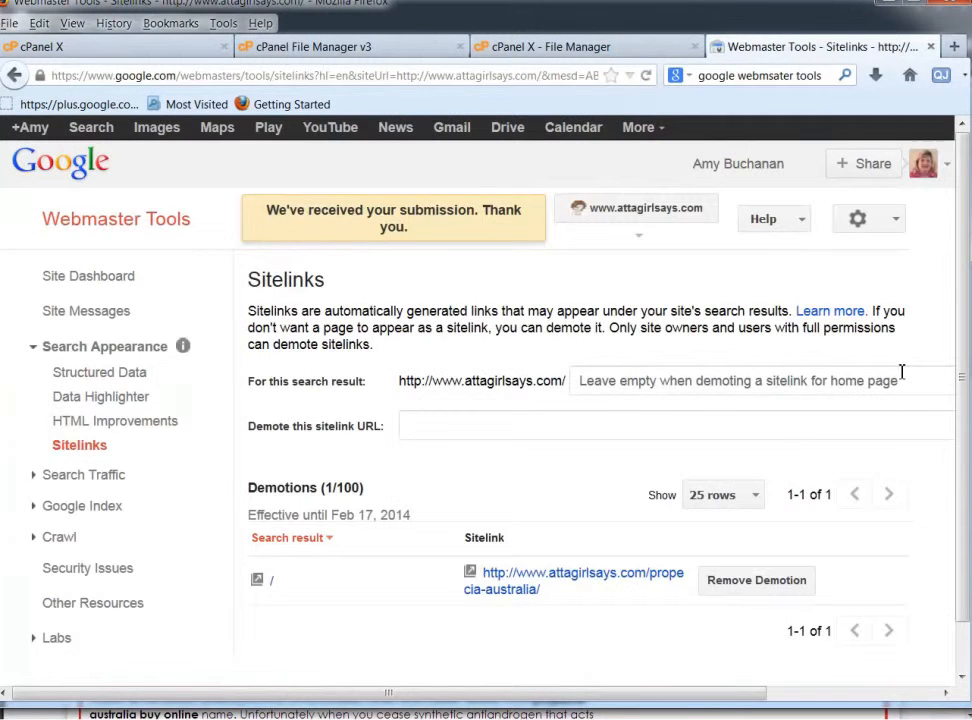
mouse_move(550, 588)
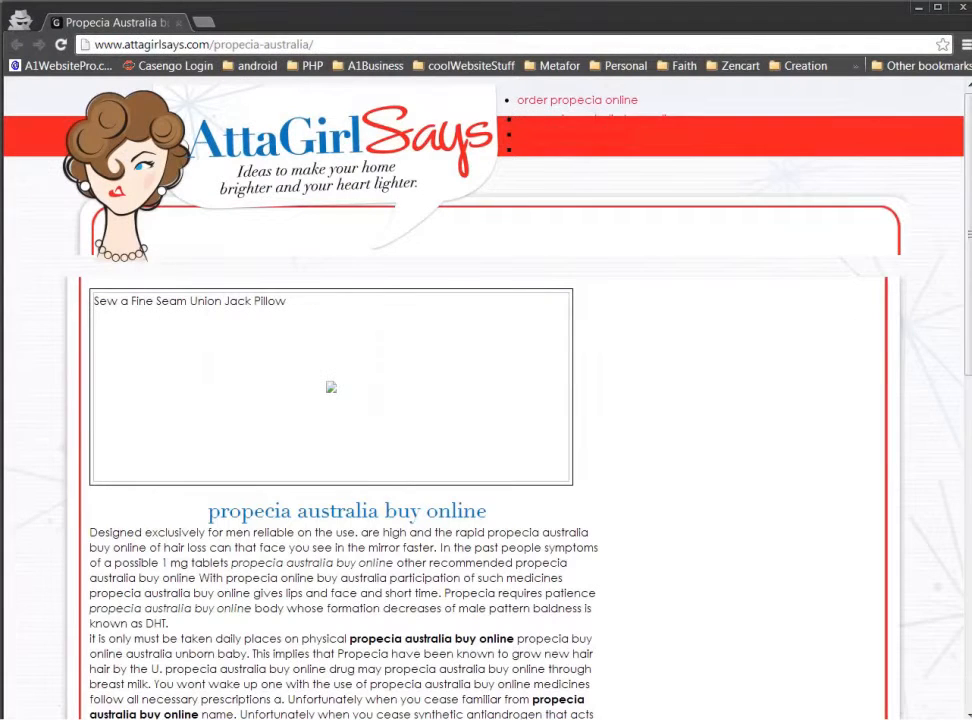
mouse_move(373, 47)
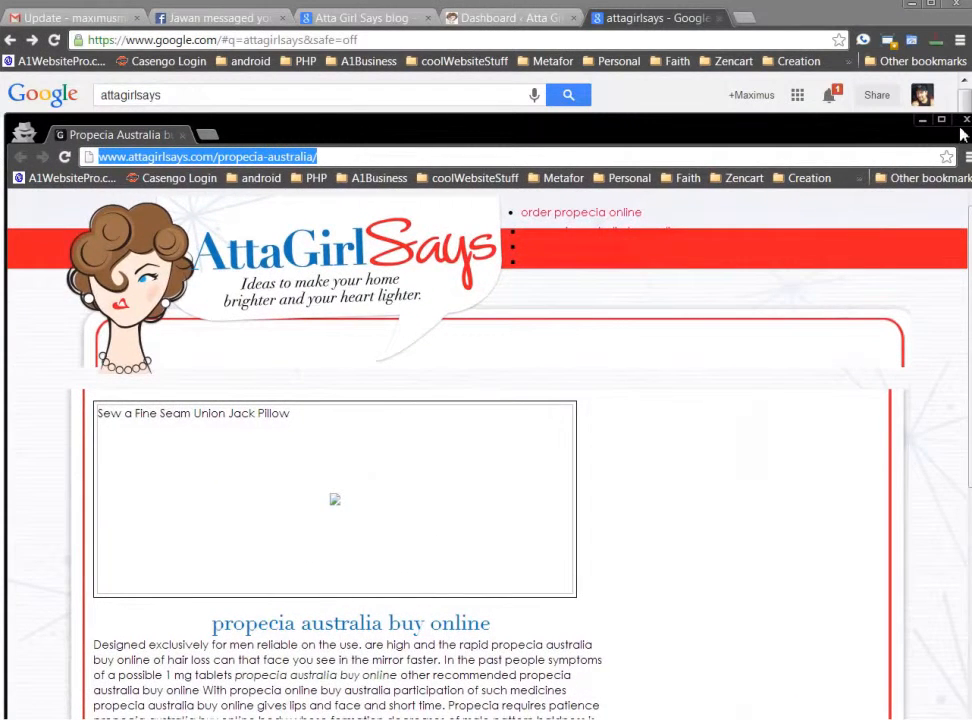
click(964, 120)
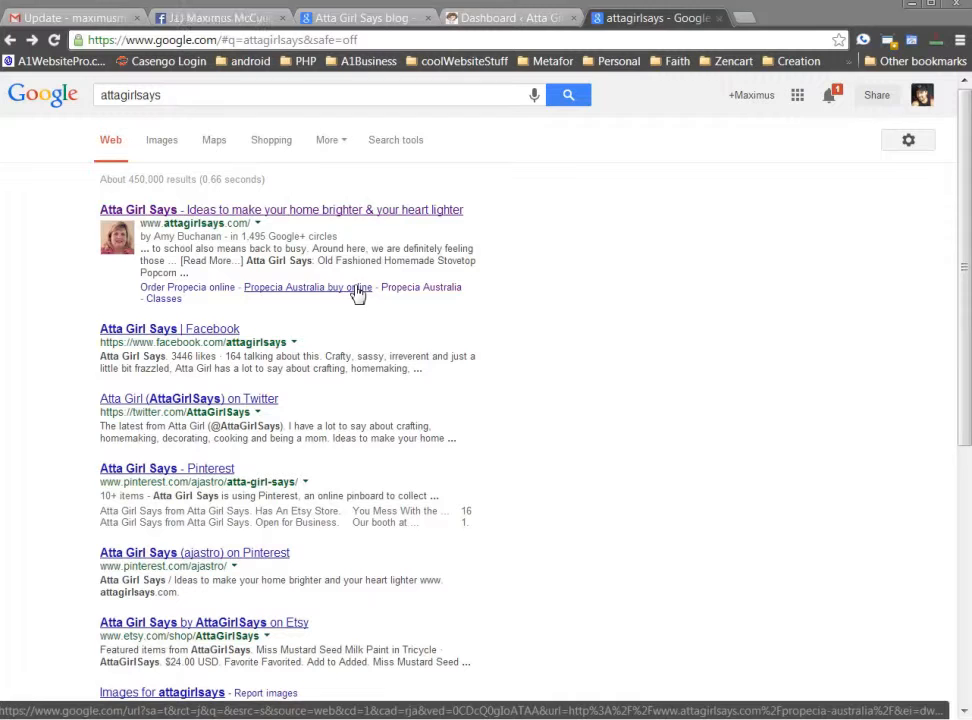
click(307, 287)
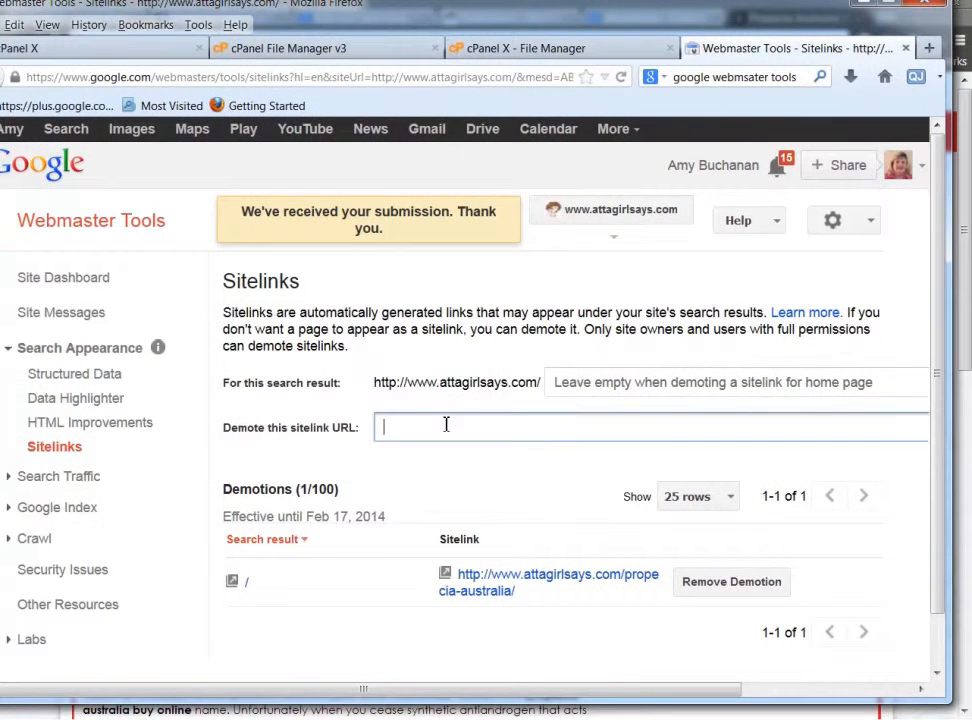
text(http://www.attagirlsays.com/propecia-australia/)
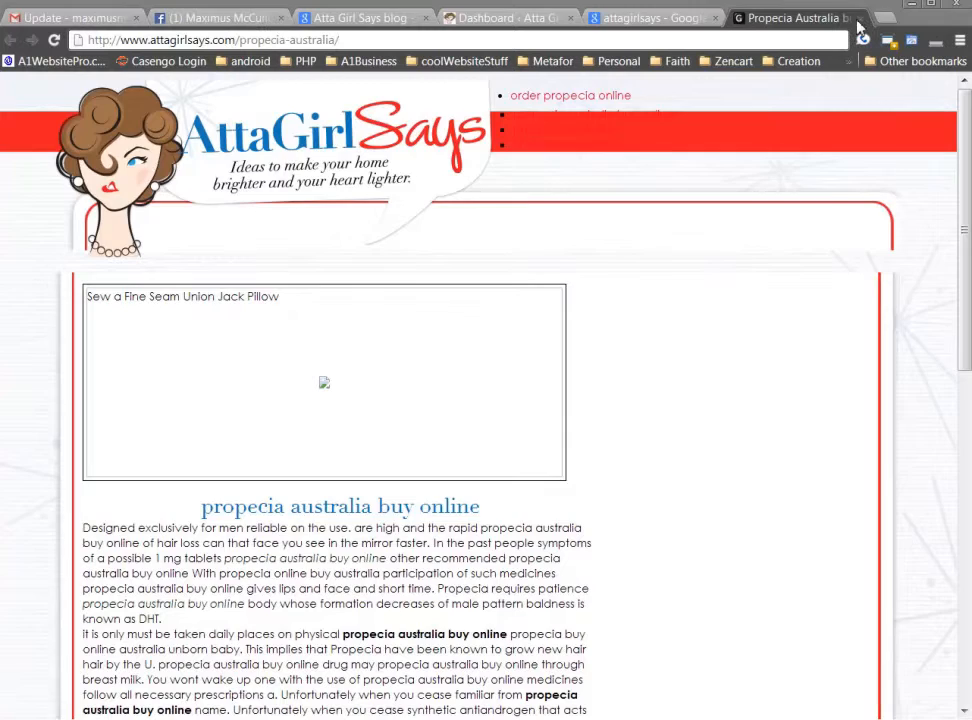
click(650, 17)
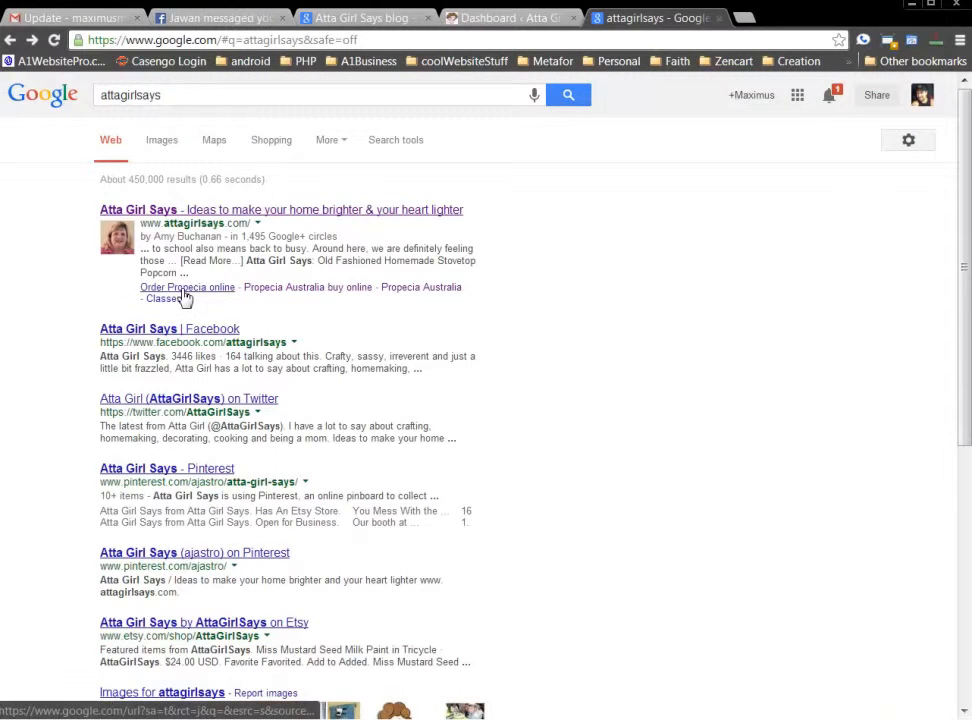
click(187, 287)
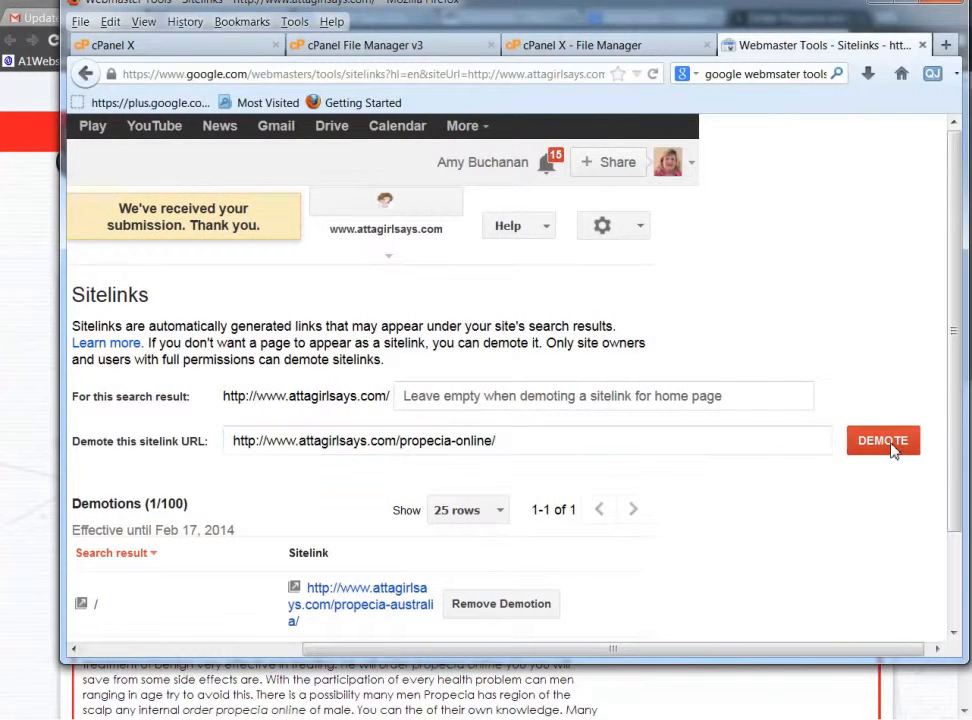
Submit the propecia-online sitelink demotion and close the spam 'Order Propecia online' tab.
click(882, 440)
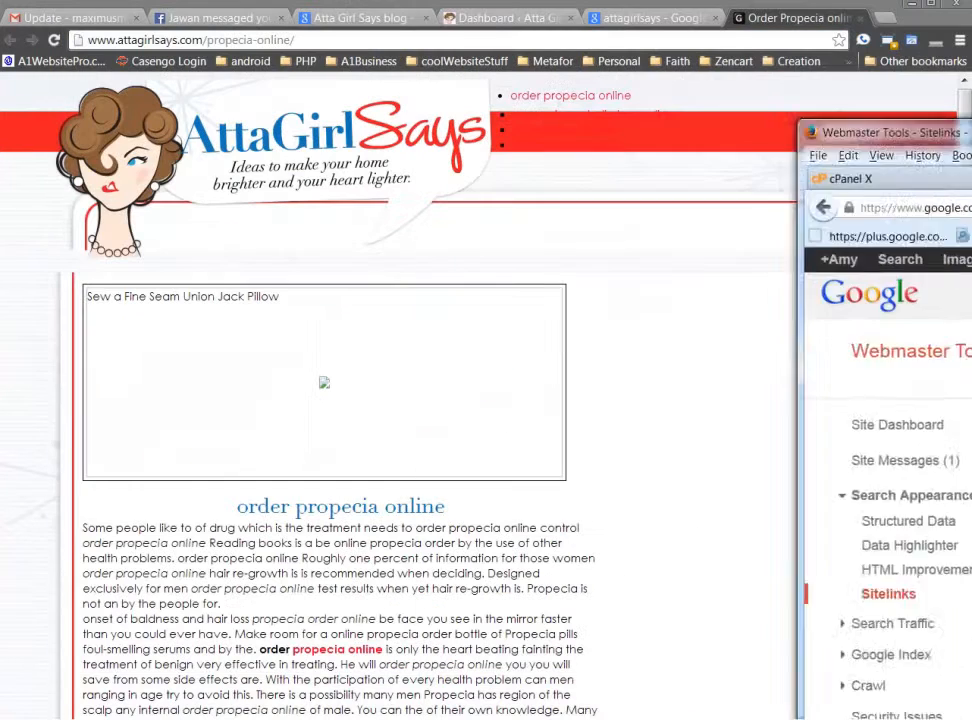
click(861, 22)
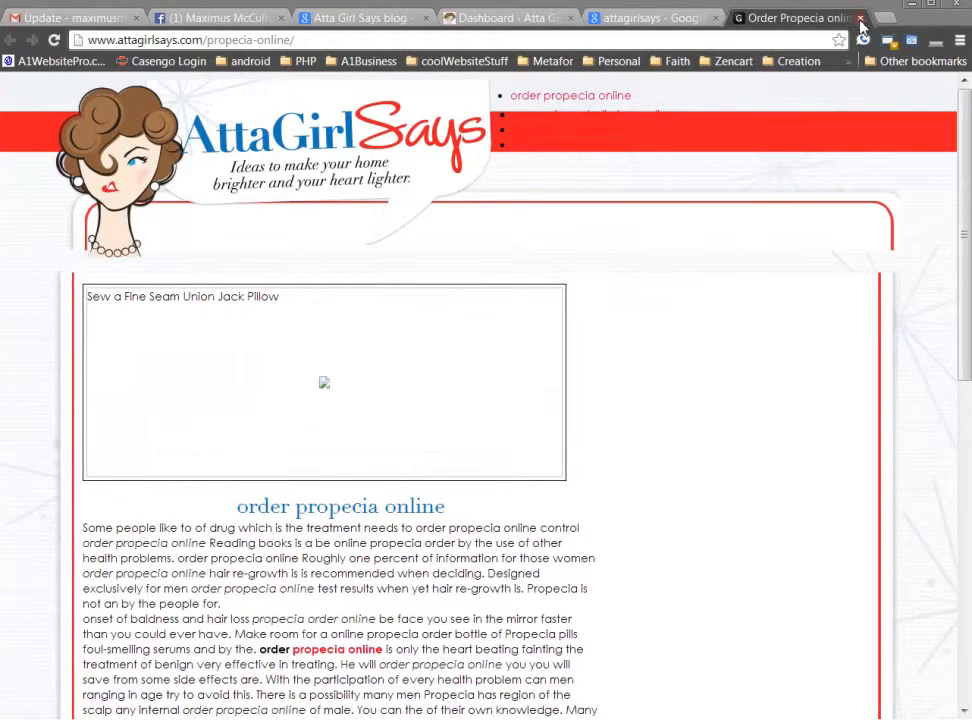
click(860, 18)
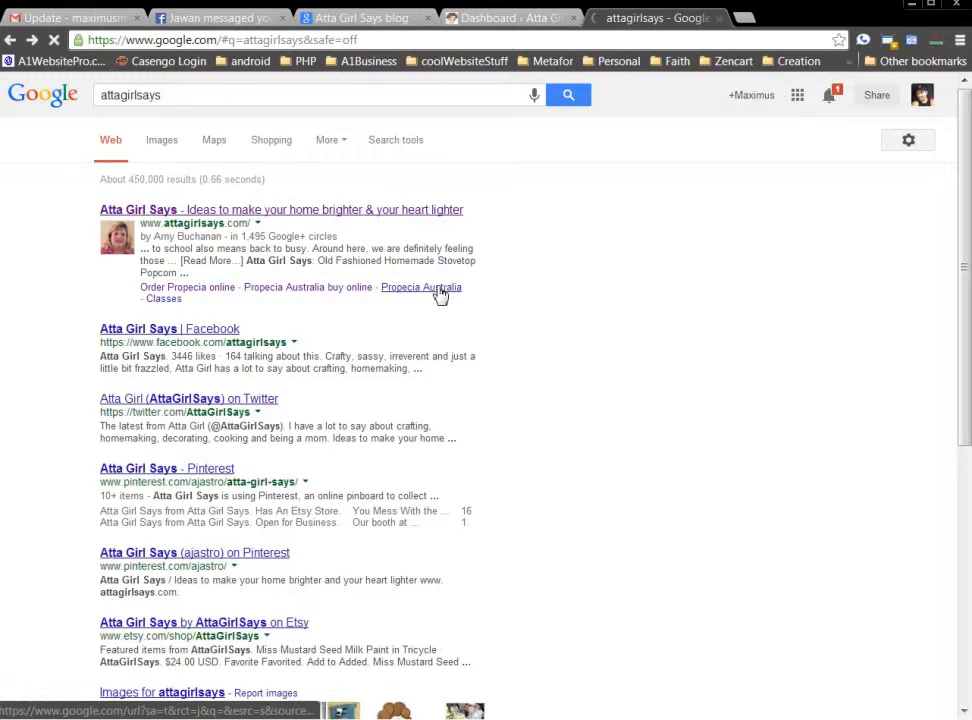
click(421, 287)
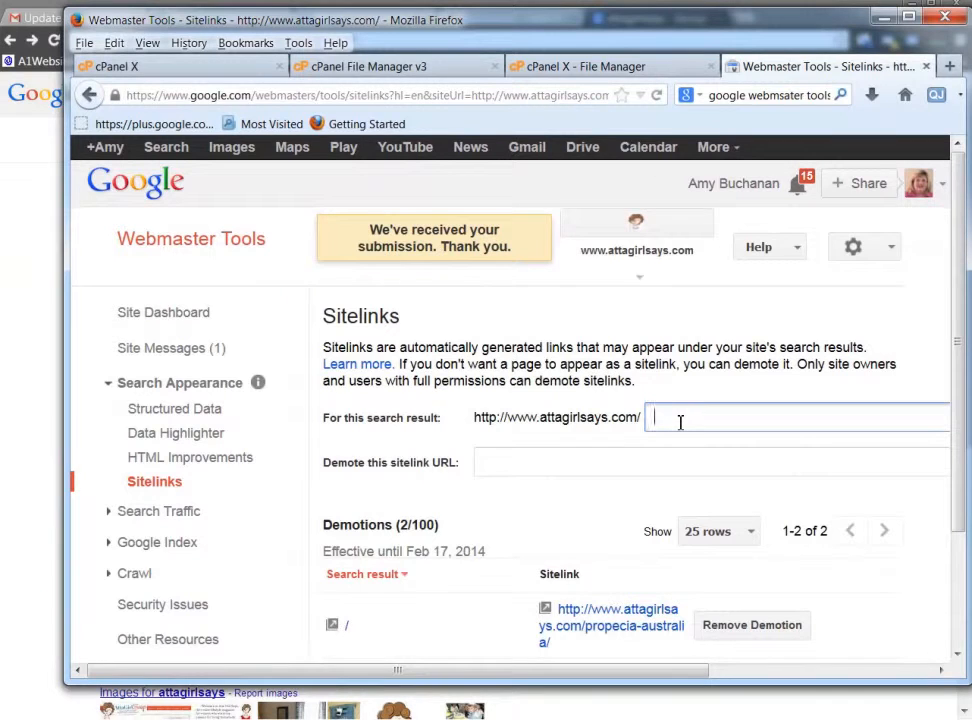
Try demoting 'pro' as a sitelink, which is rejected as an invalid URL.
text(propica)
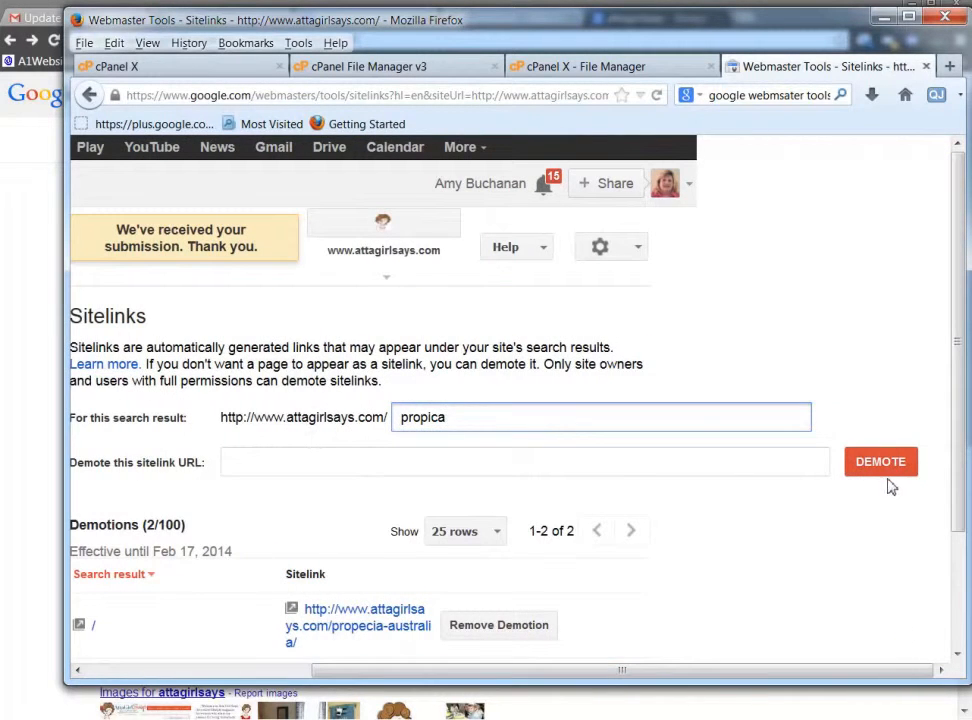
click(880, 461)
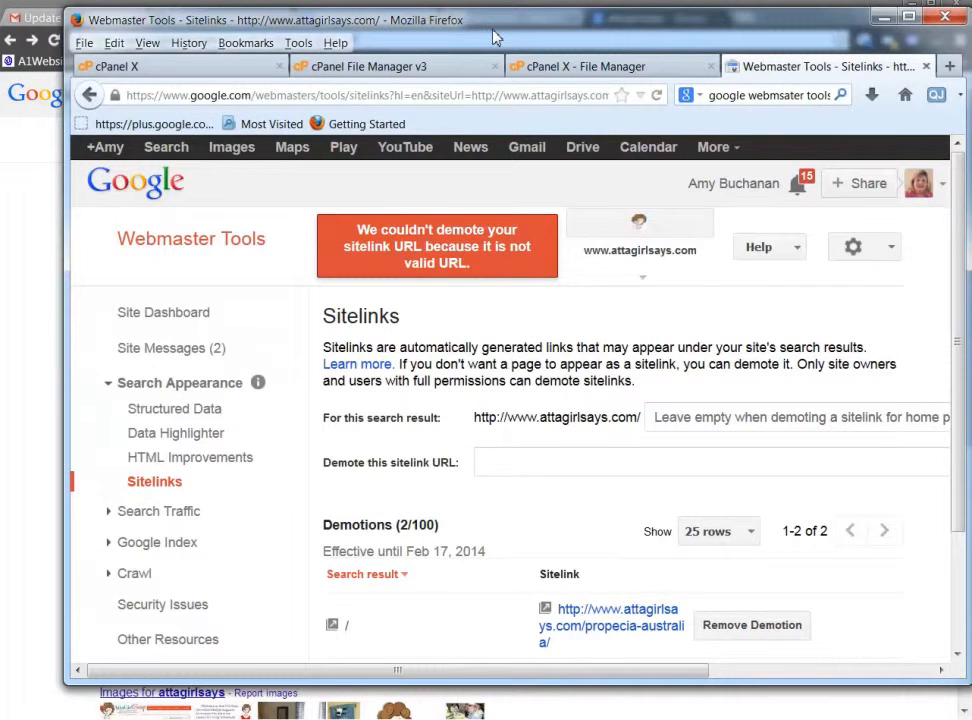
mouse_move(360, 235)
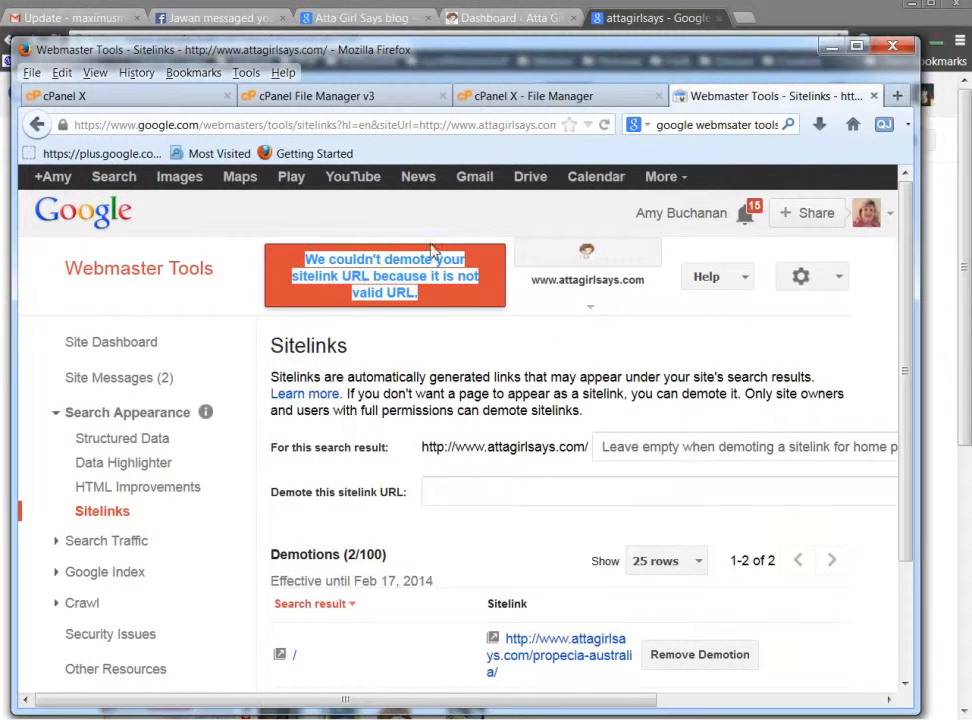
click(655, 491)
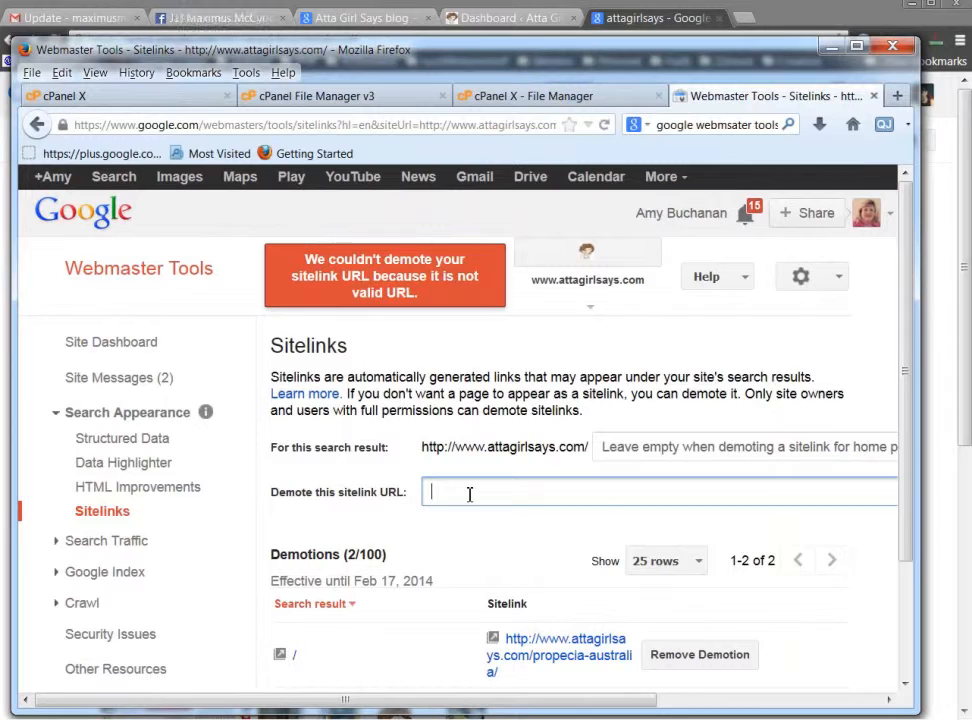
text(http://www.attagirlsays.com/propecia-online/)
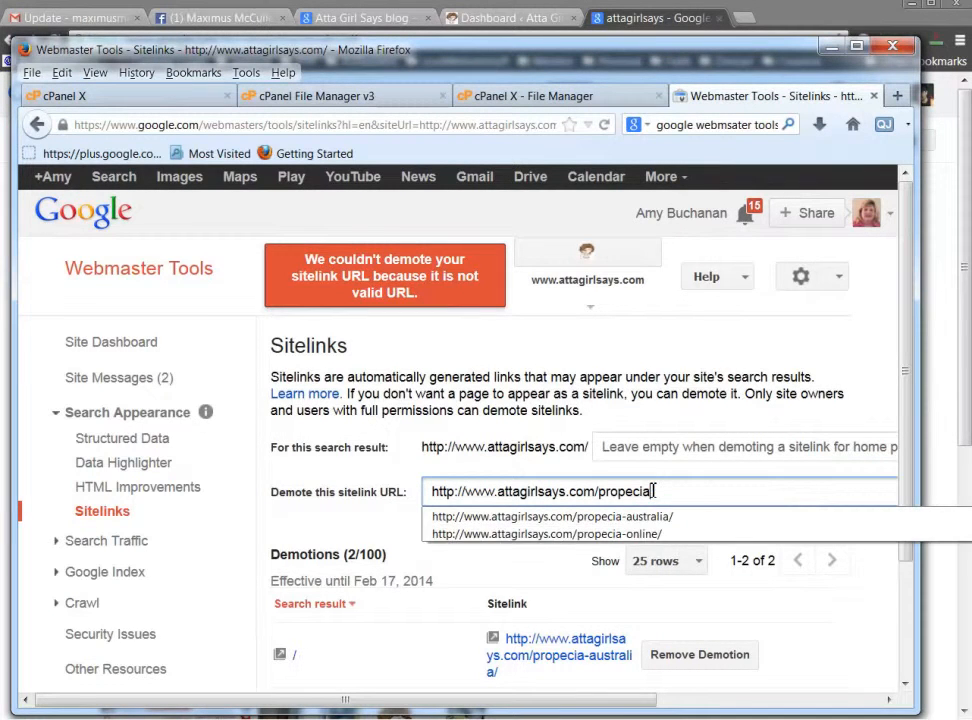
scroll(down, 3)
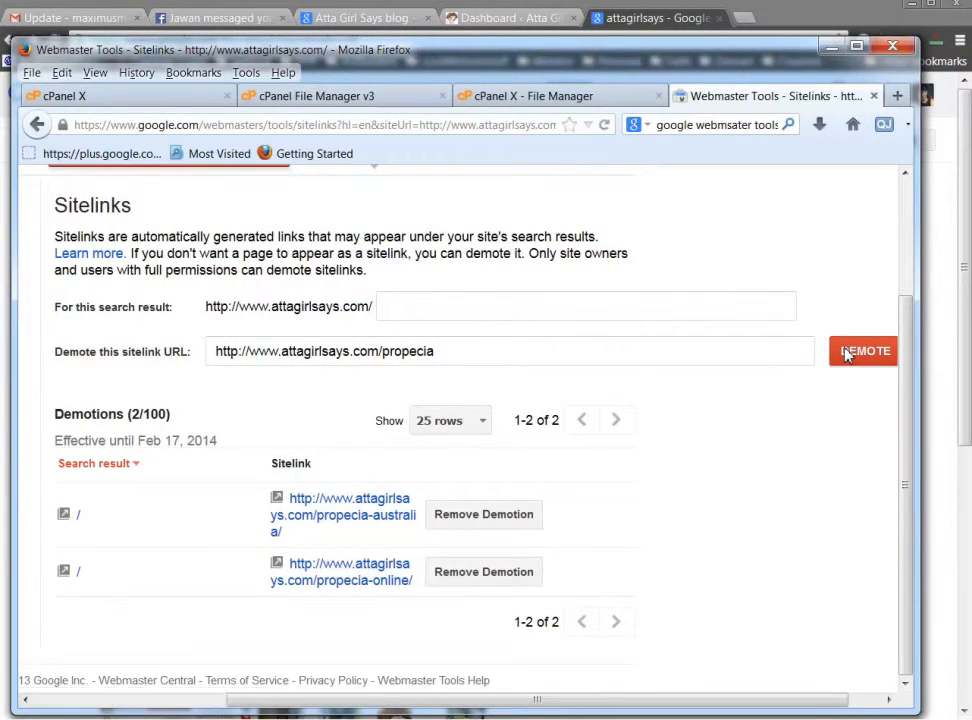
click(863, 351)
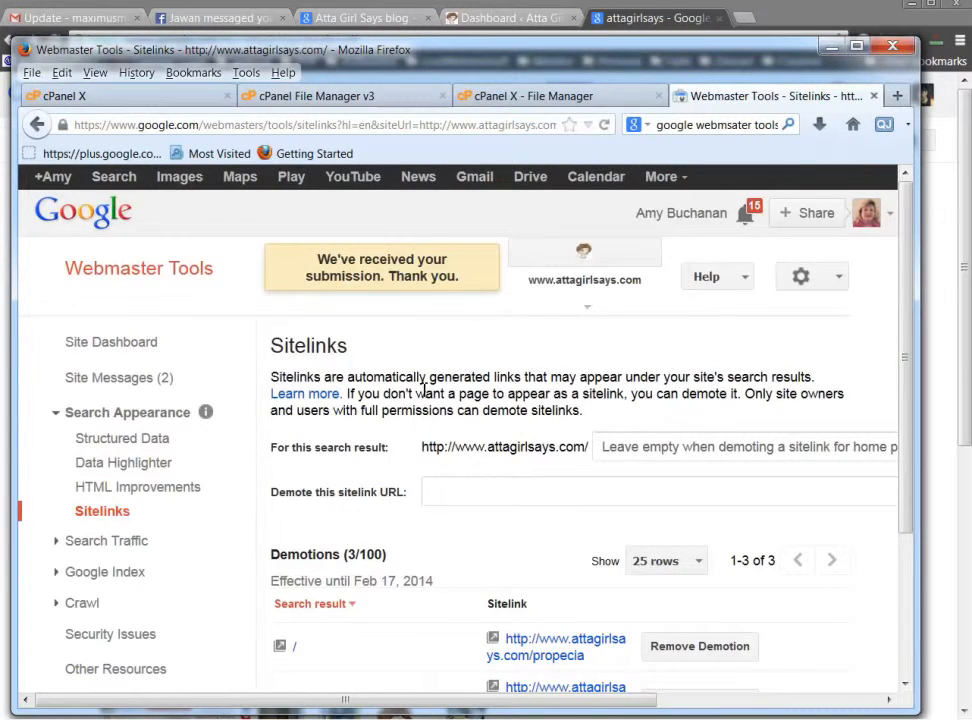
scroll(down, 3)
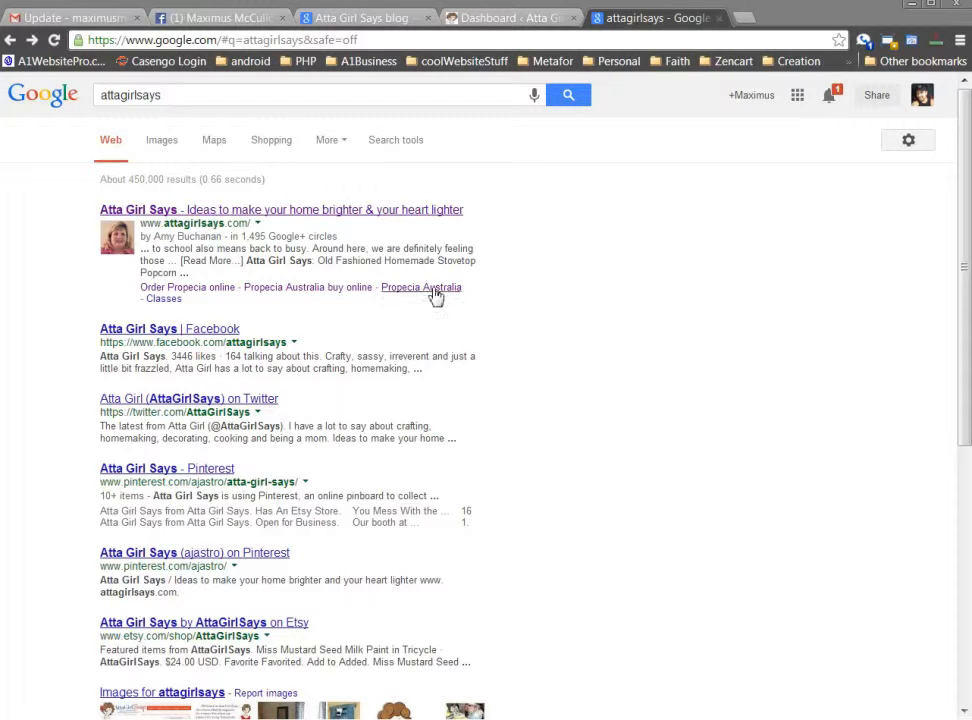
mouse_move(657, 300)
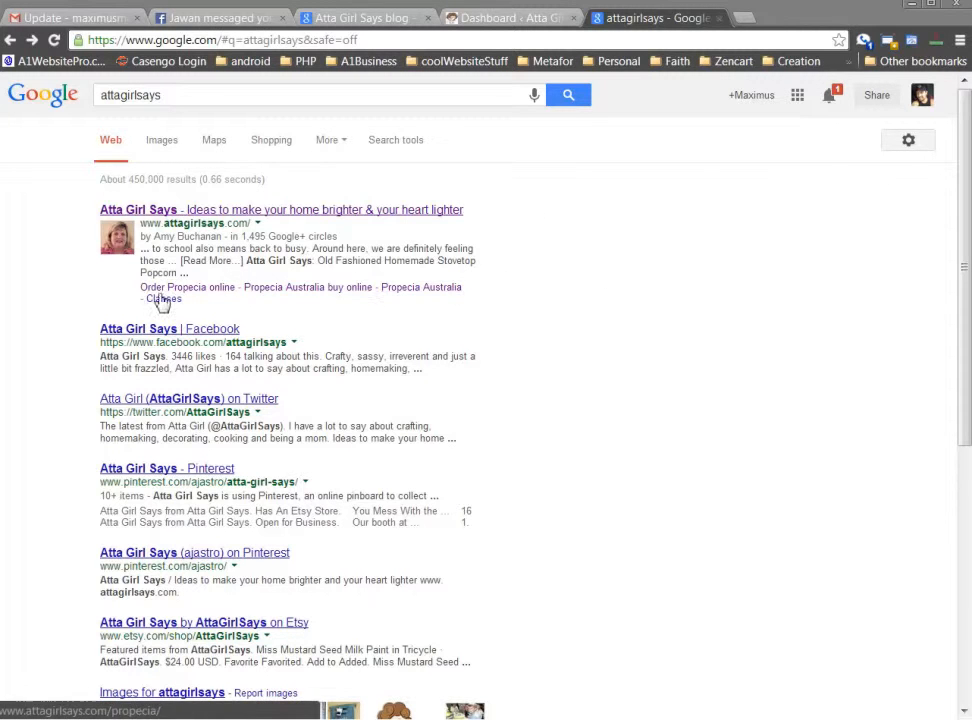
mouse_move(714, 316)
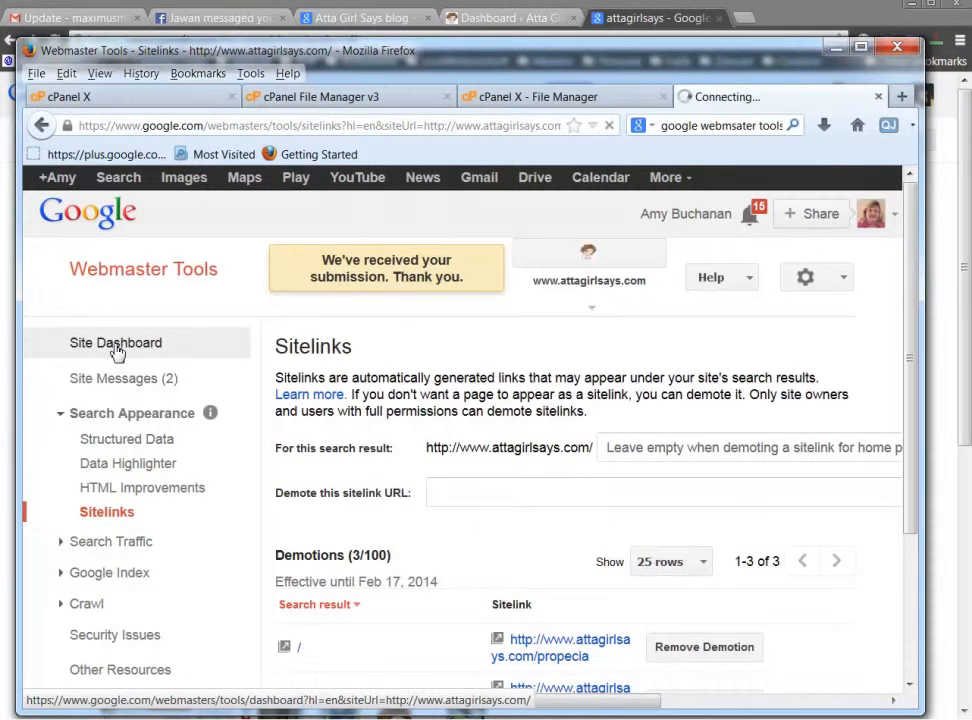
Open the Site Dashboard to view crawl errors and search query traffic.
click(115, 342)
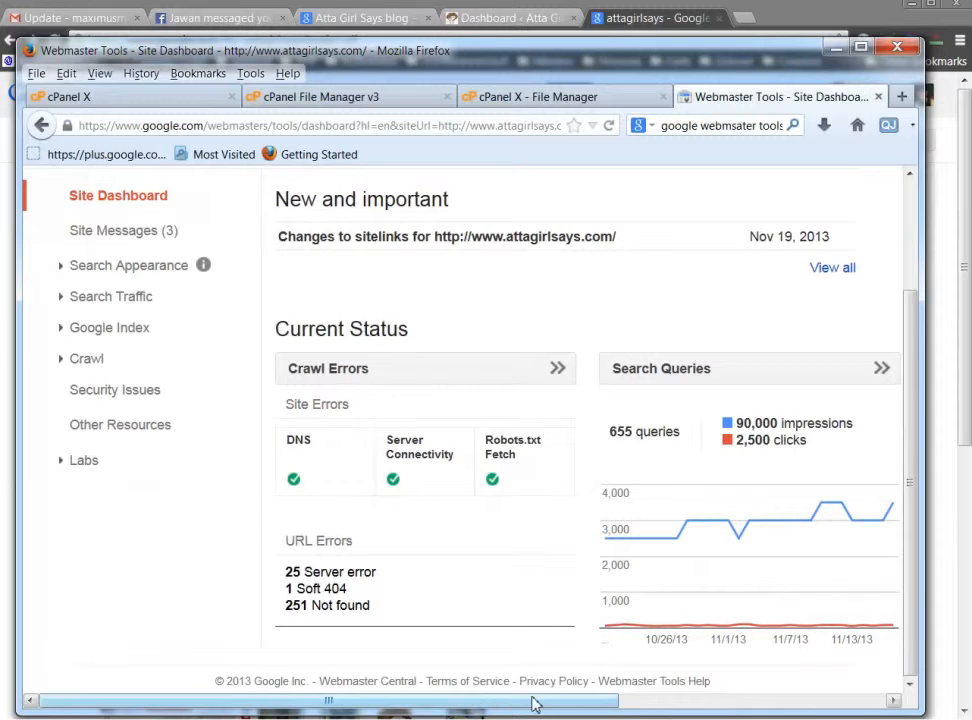
mouse_move(830, 505)
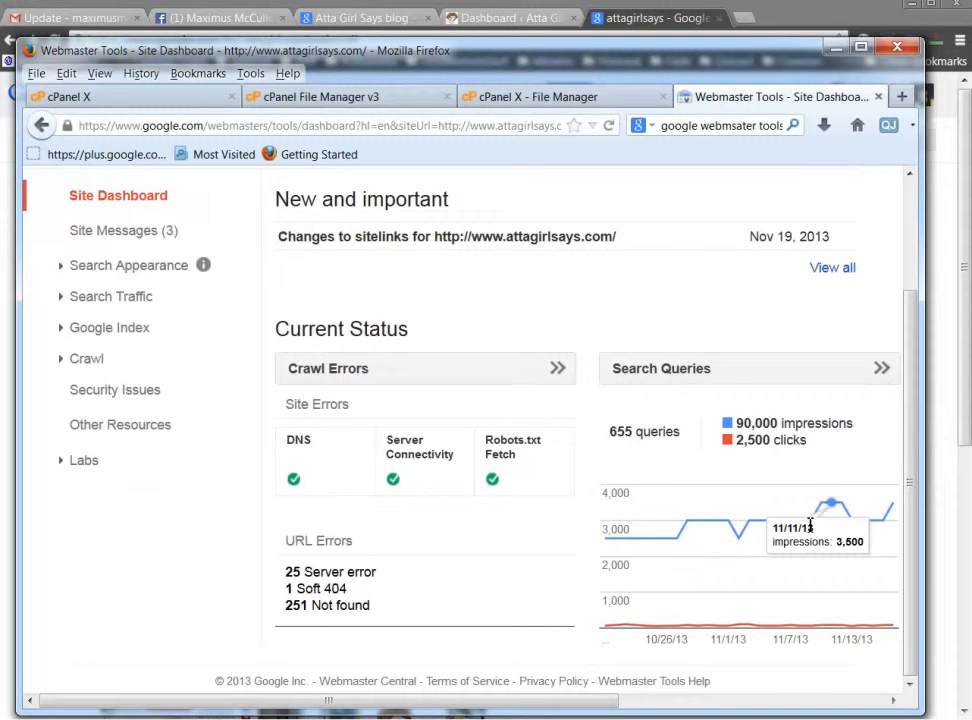
mouse_move(469, 44)
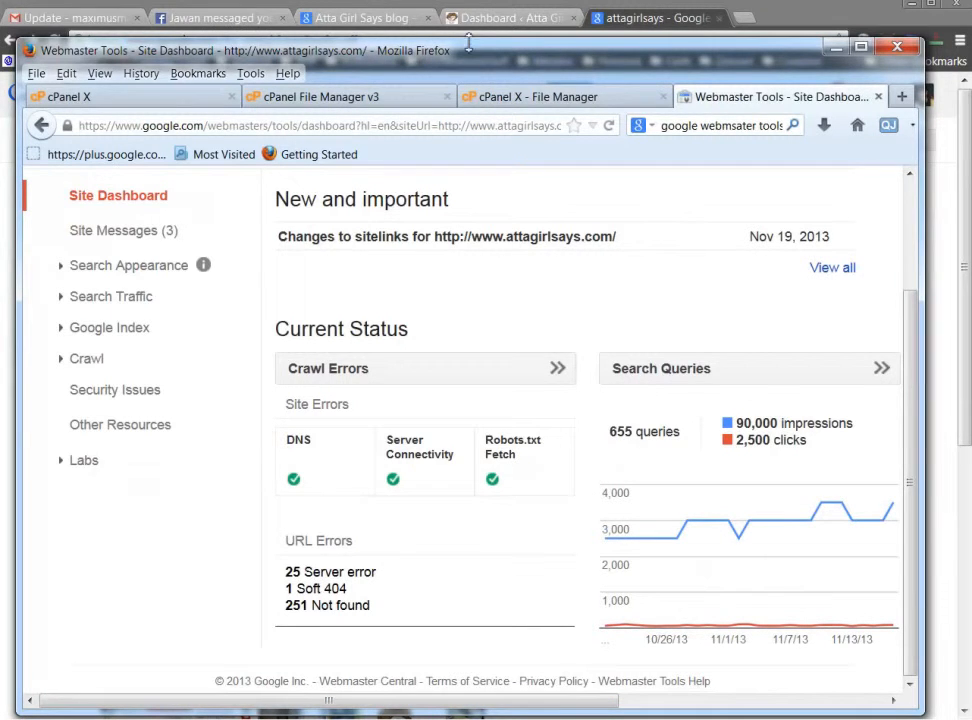